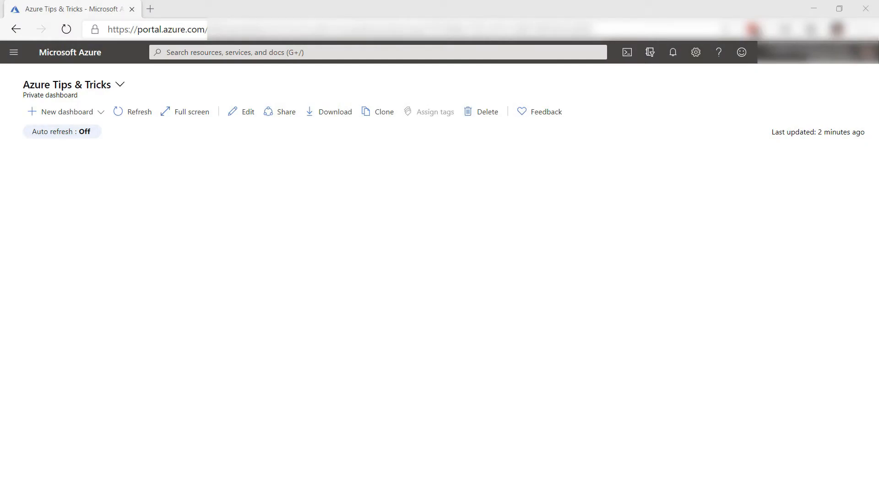
{"action": "mouse_move", "coordinate": [56, 131]}
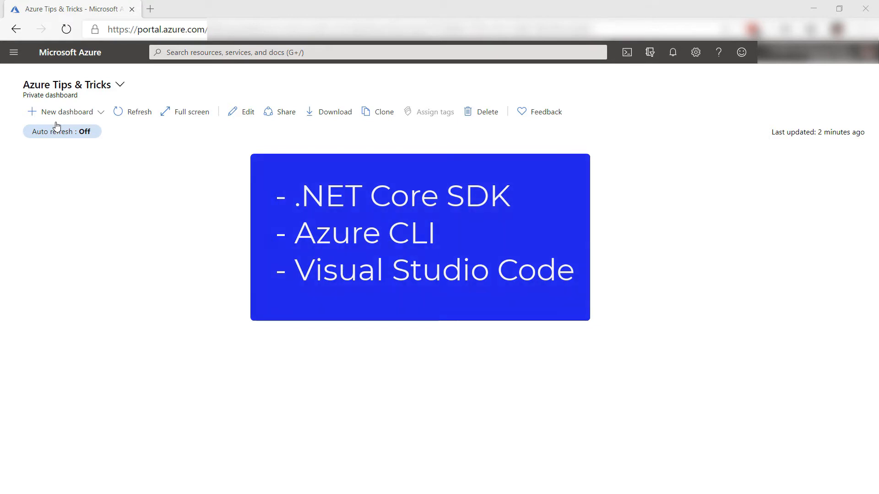
Create a new Azure Spring Cloud resource and enter the service name springcloudtips.
{"action": "left_click", "coordinate": [14, 52]}
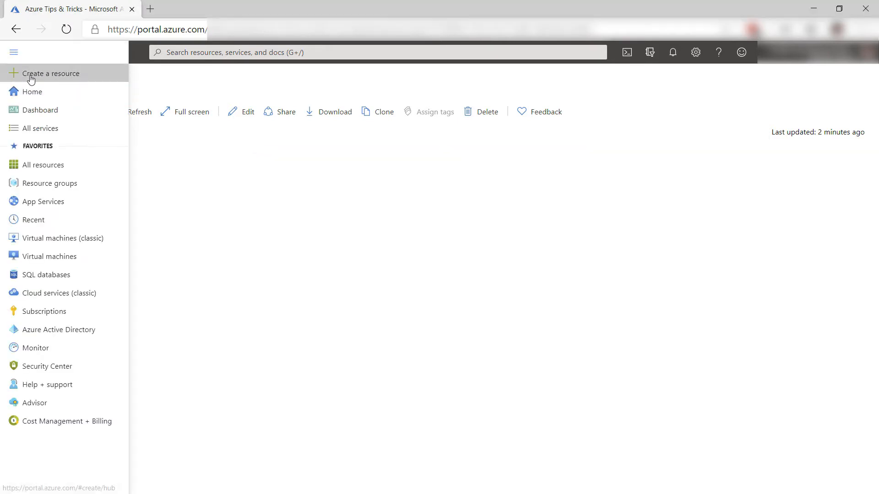
{"action": "left_click", "coordinate": [50, 73]}
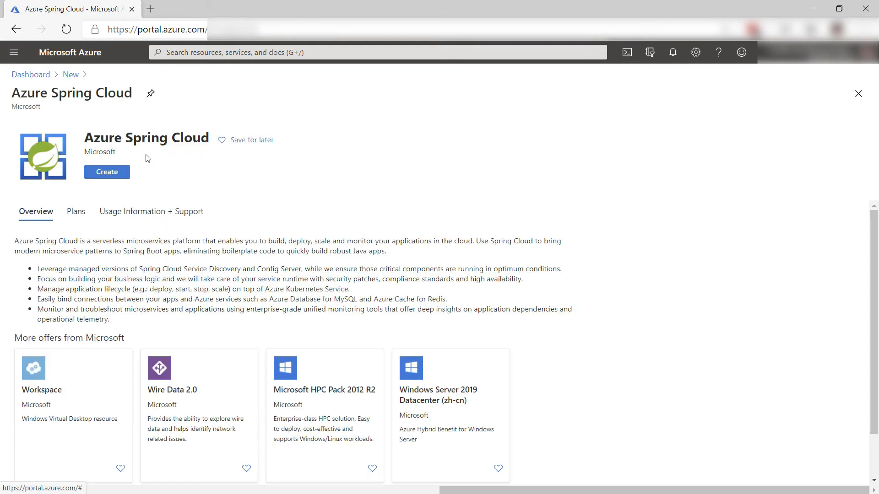
{"action": "left_click", "coordinate": [107, 172]}
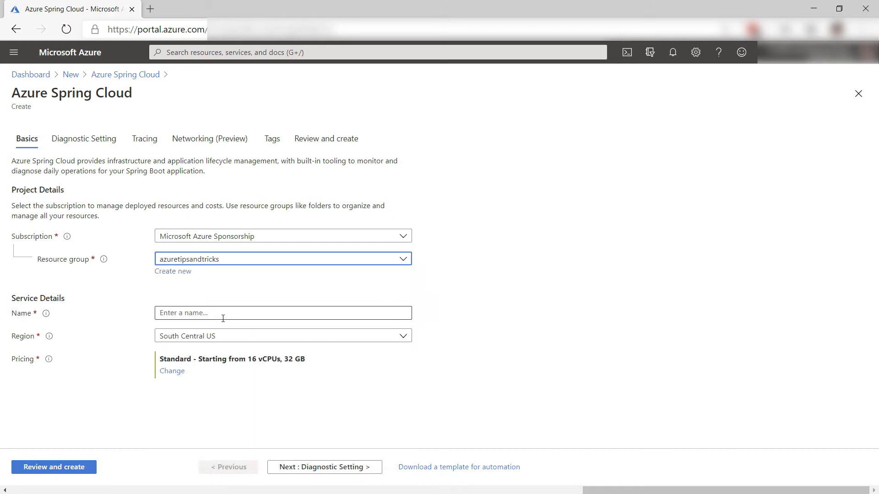
{"action": "type", "text": "springcloudtips"}
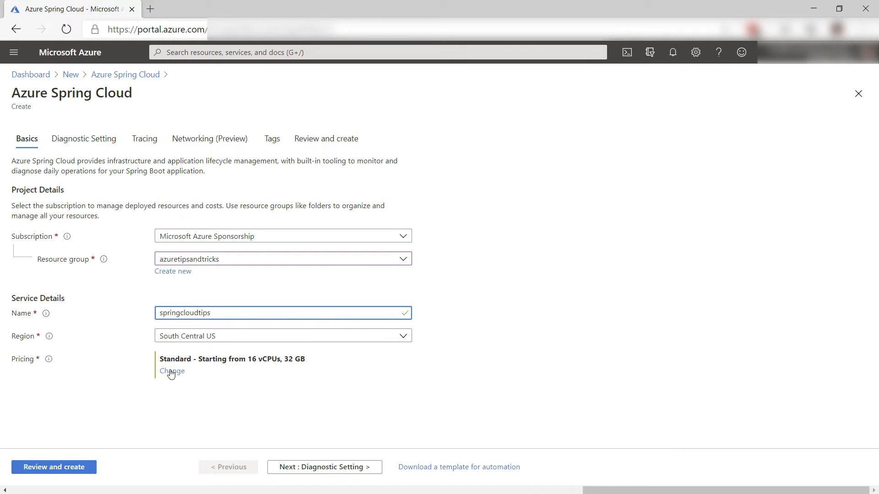
Choose the Basic pricing tier, review the settings, and create the Spring Cloud service.
{"action": "left_click", "coordinate": [171, 371]}
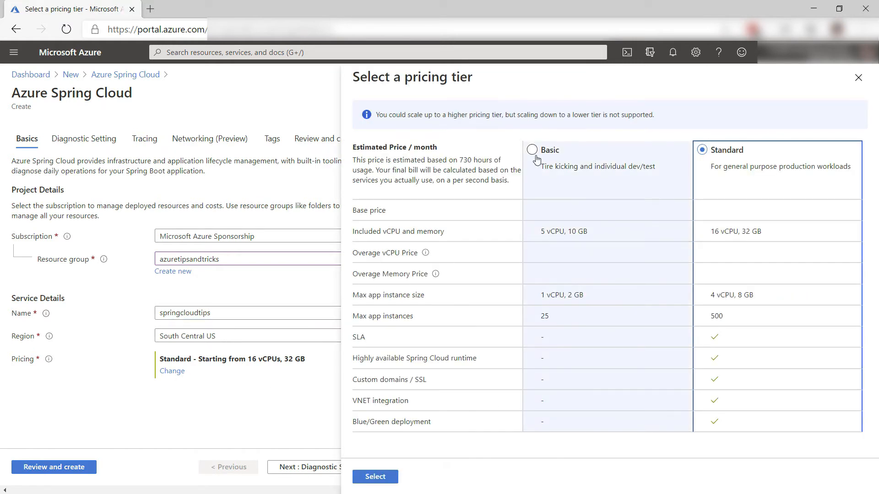
{"action": "left_click", "coordinate": [531, 149]}
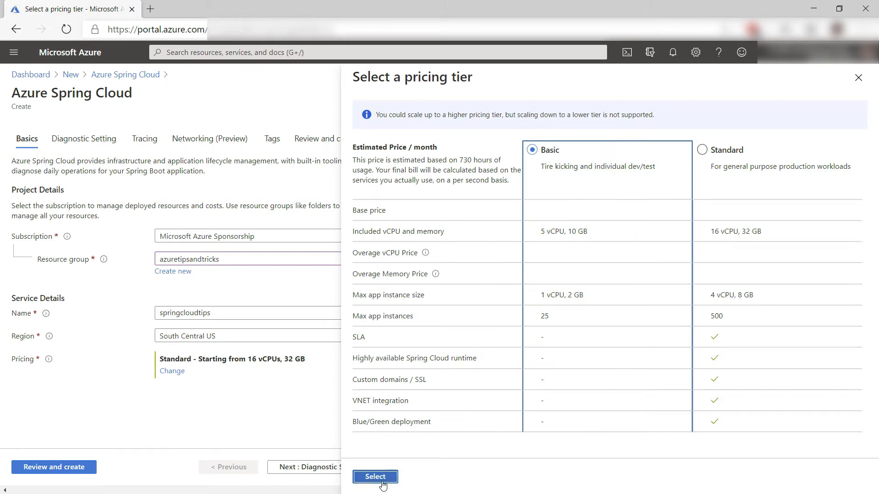
{"action": "left_click", "coordinate": [375, 476]}
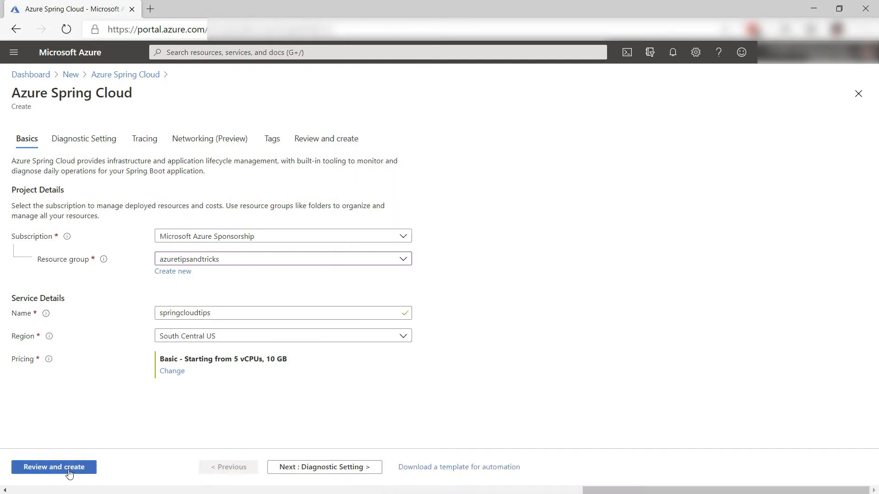
{"action": "left_click", "coordinate": [53, 467]}
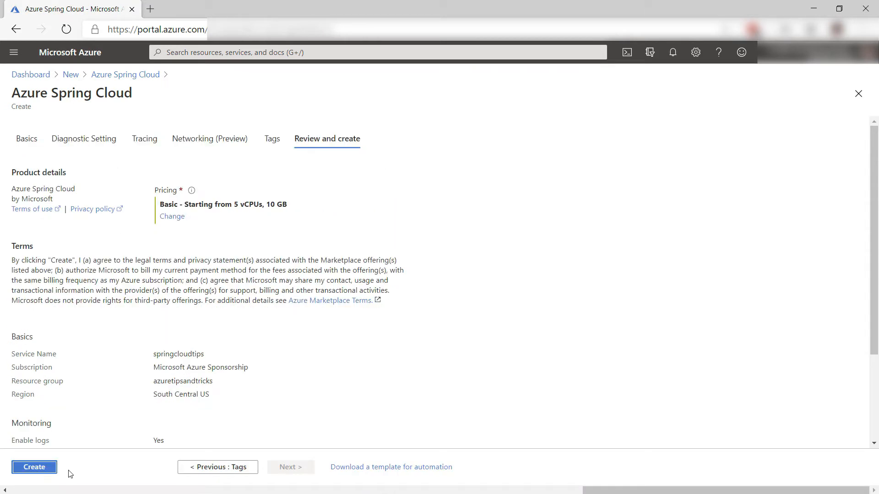
{"action": "left_click", "coordinate": [34, 467]}
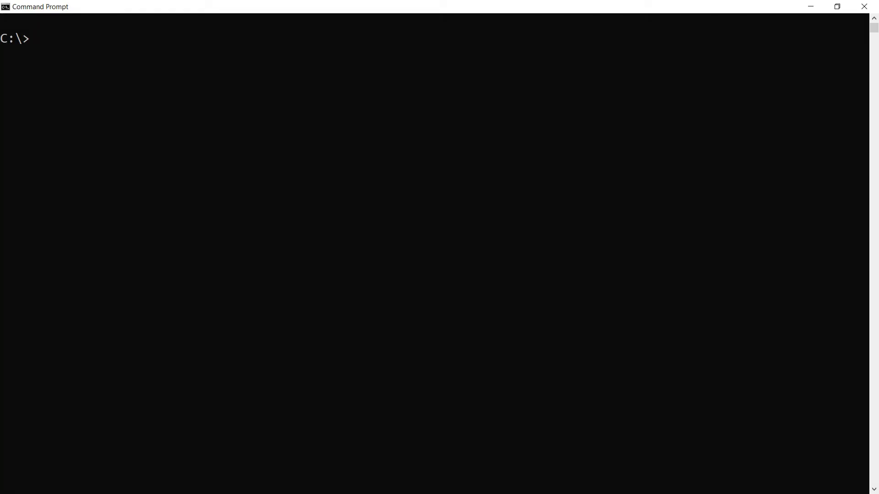
Run 'az extension add --name spring-cloud' and 'az login', then clear the console with cls.
{"action": "type", "text": "az extension add --name spring-cloud"}
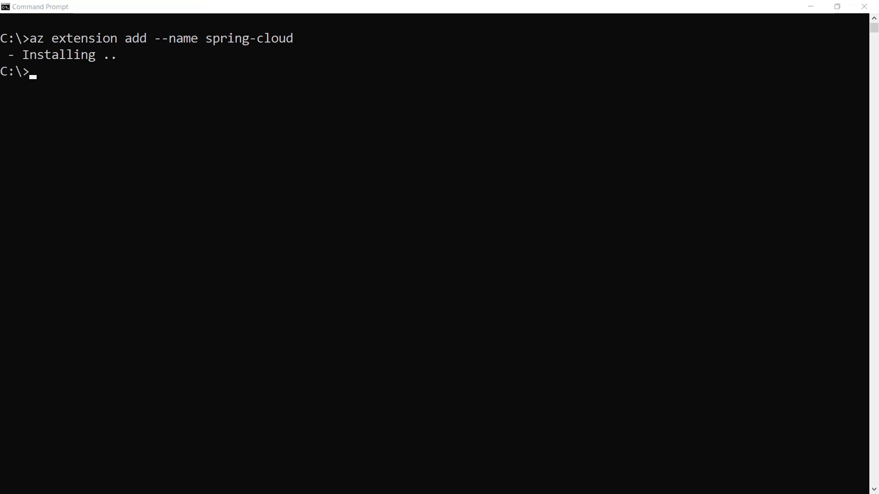
{"action": "type", "text": "az login"}
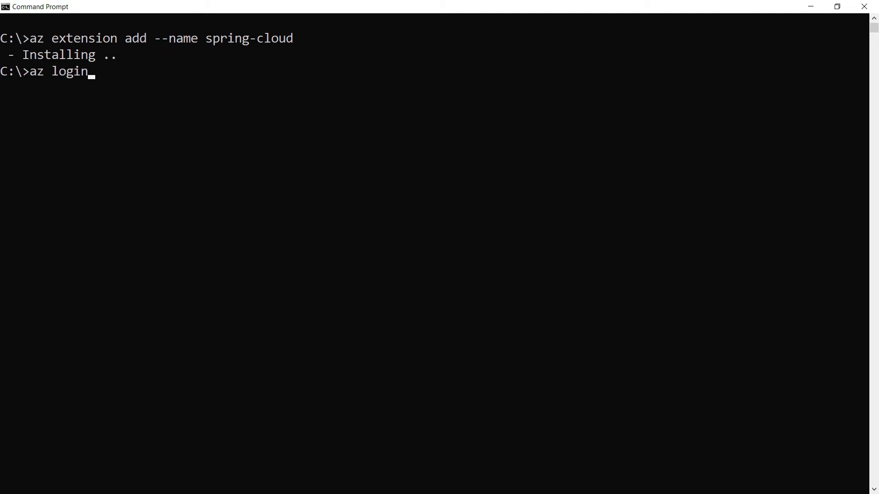
{"action": "key", "text": "Enter"}
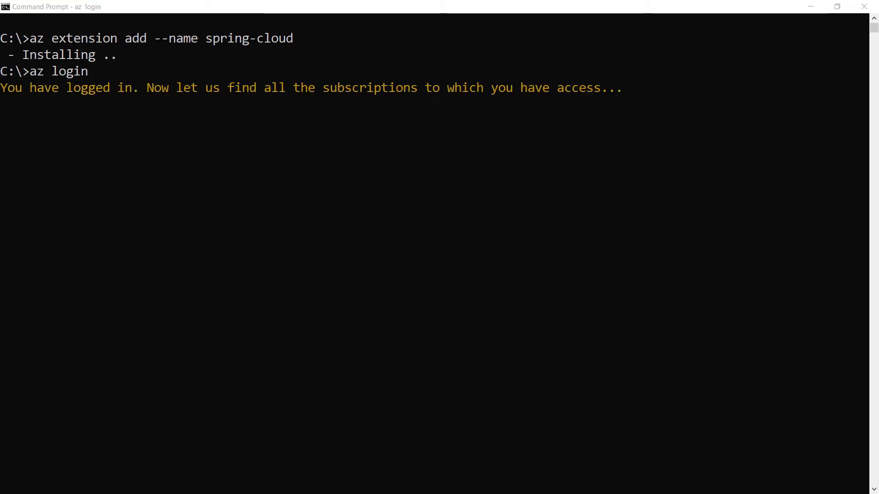
{"action": "type", "text": "cl"}
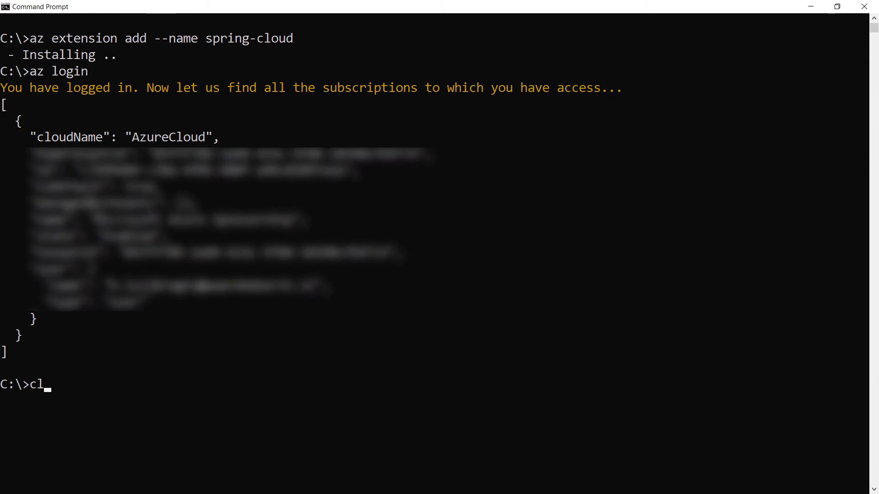
{"action": "key", "text": "Enter"}
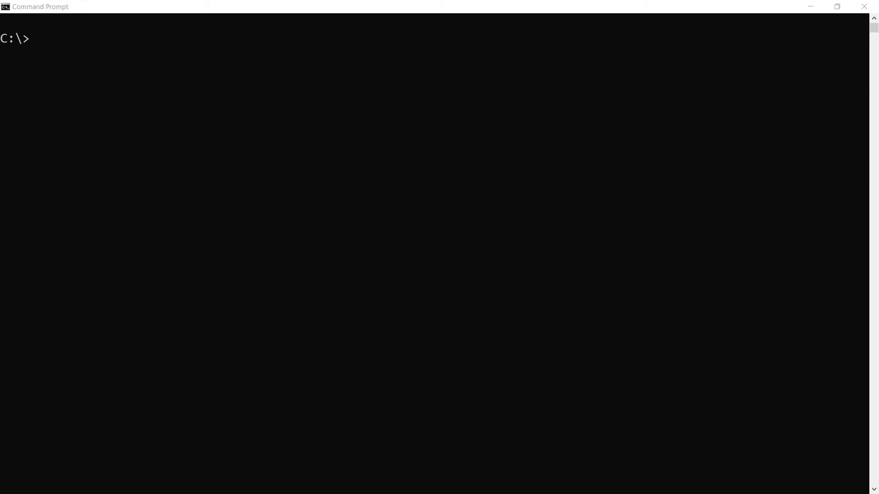
Make and enter a source-code folder, then run 'dotnet new webapi -n hello-world --framework netcoreapp3.1'.
{"action": "type", "text": "mkdir source-code"}
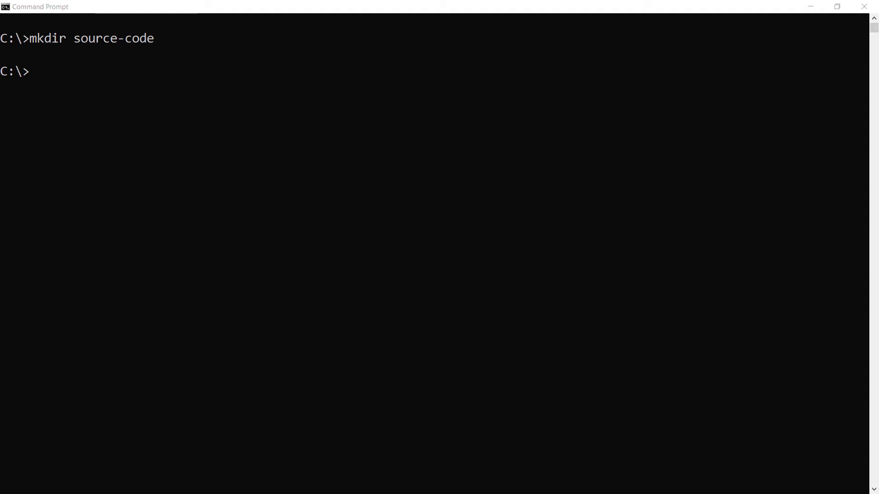
{"action": "type", "text": "cd source-code"}
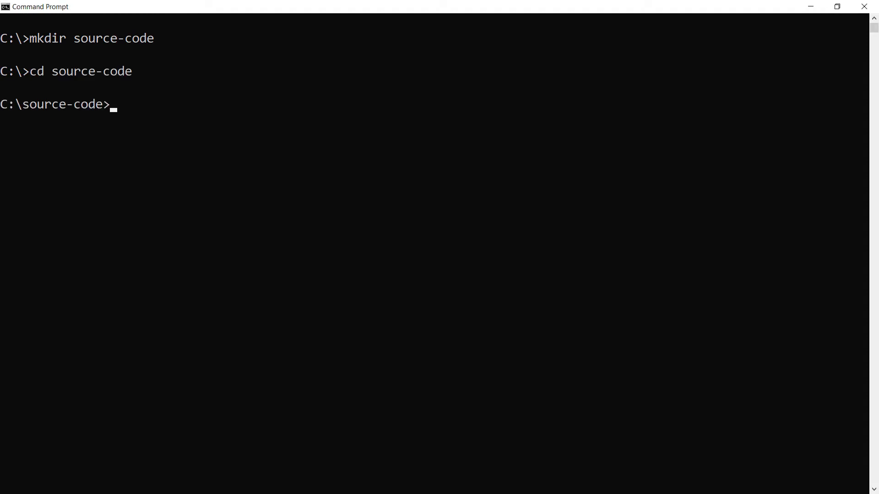
{"action": "type", "text": "dotnet new webapi -n hello-world --framework netcoreapp3.1"}
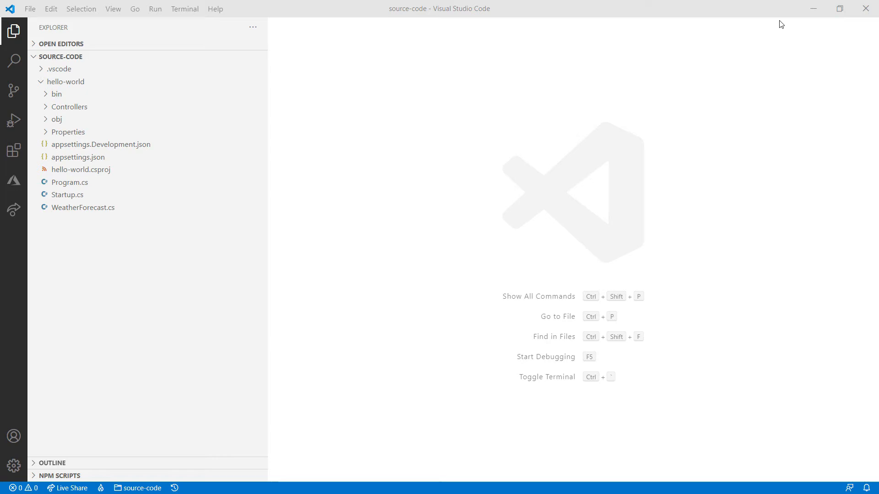
{"action": "mouse_move", "coordinate": [78, 156]}
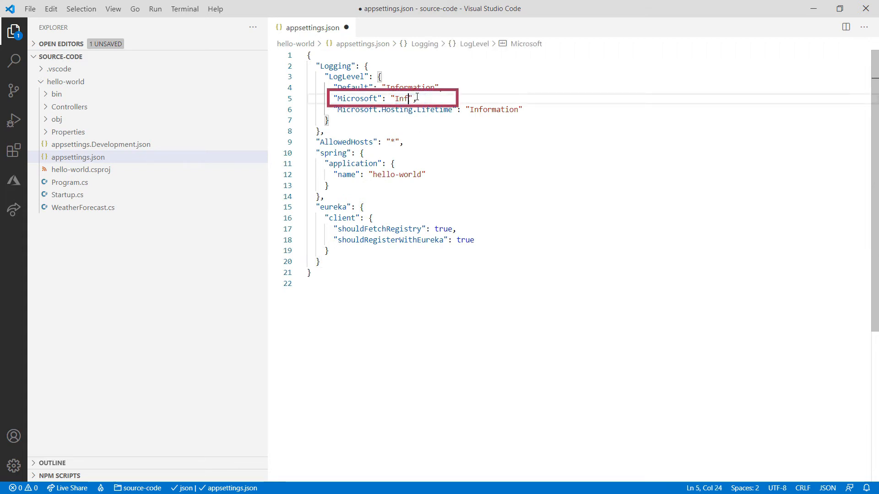
Change the Microsoft LogLevel to "Information" in appsettings.json, save, and select the hello-world folder.
{"action": "type", "text": "ormation"}
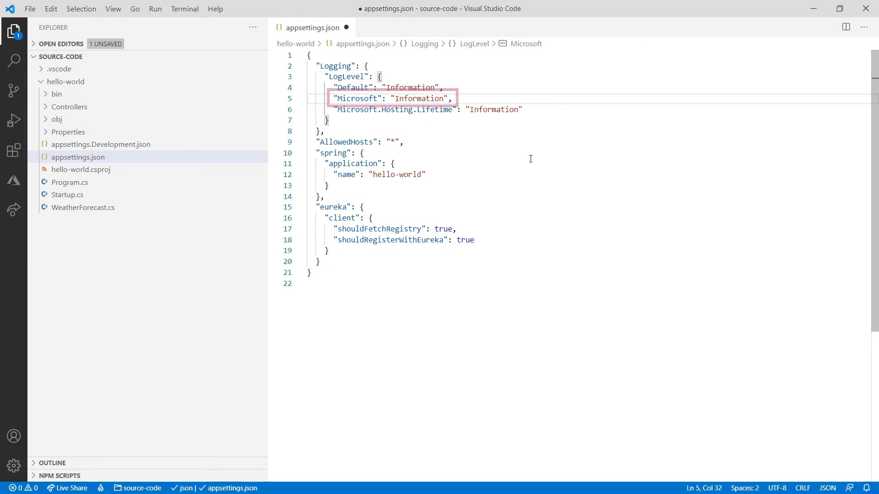
{"action": "key", "text": "ctrl+s"}
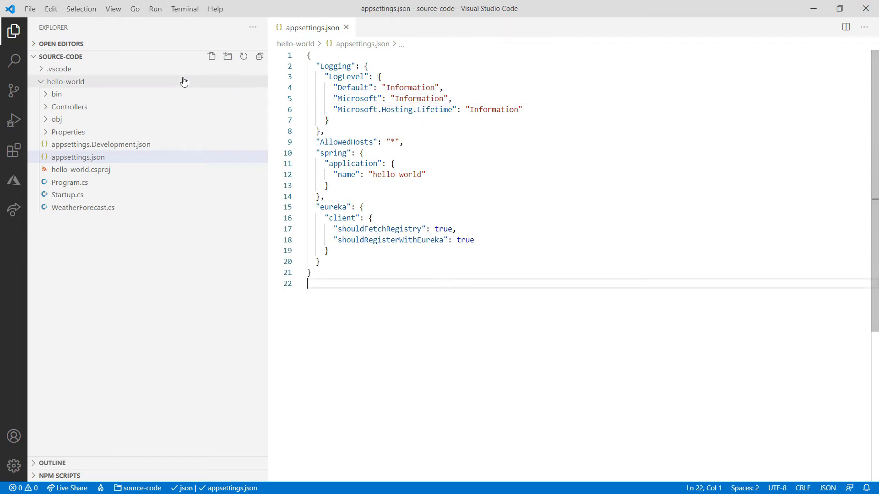
{"action": "left_click", "coordinate": [80, 169]}
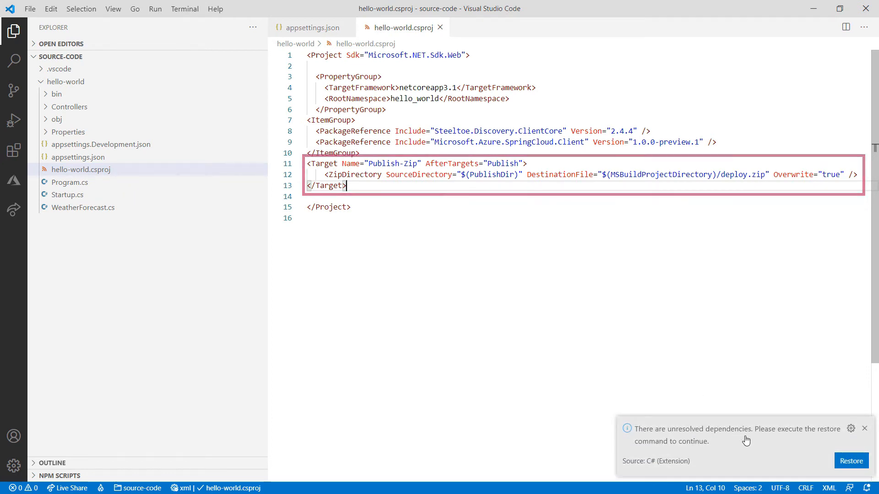
Restore the project's unresolved dependencies and bring up Program.cs for editing.
{"action": "left_click", "coordinate": [850, 461]}
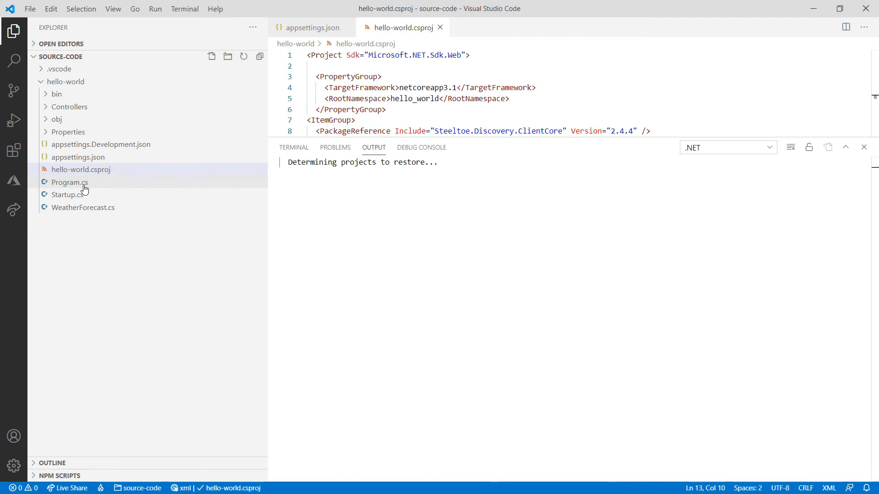
{"action": "double_click", "coordinate": [70, 182]}
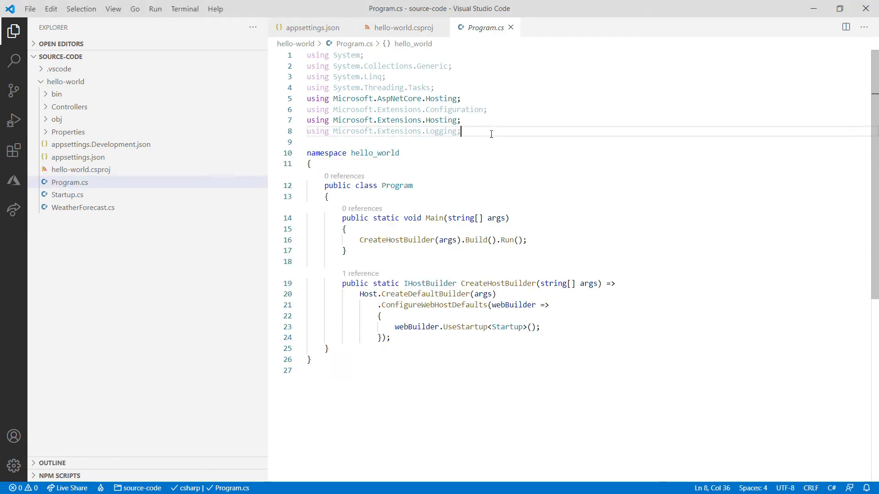
Add 'using Microsoft.Azure.SpringCloud.Client;' and .UseAzureSpringCloudService() in Program.cs, then go to Startup.cs.
{"action": "type", "text": "using Microsoft.Azure.SpringCloud.Client;"}
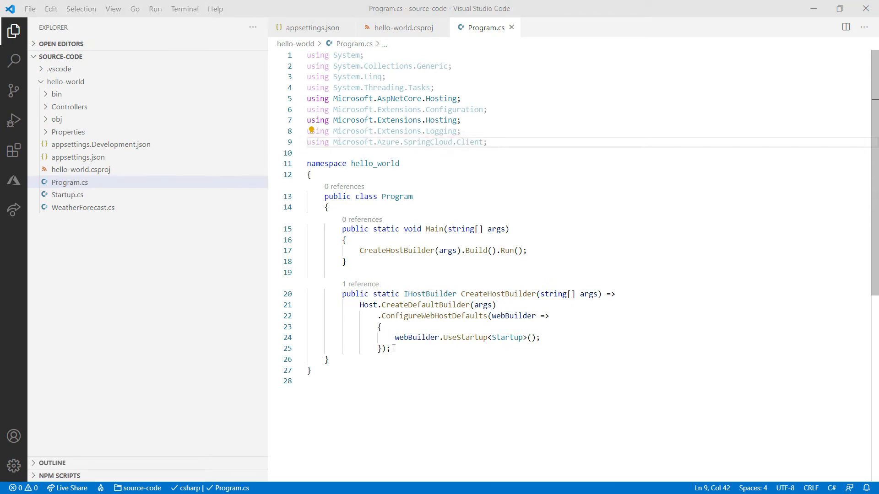
{"action": "type", "text": ".UseAzureSpringCloudService();"}
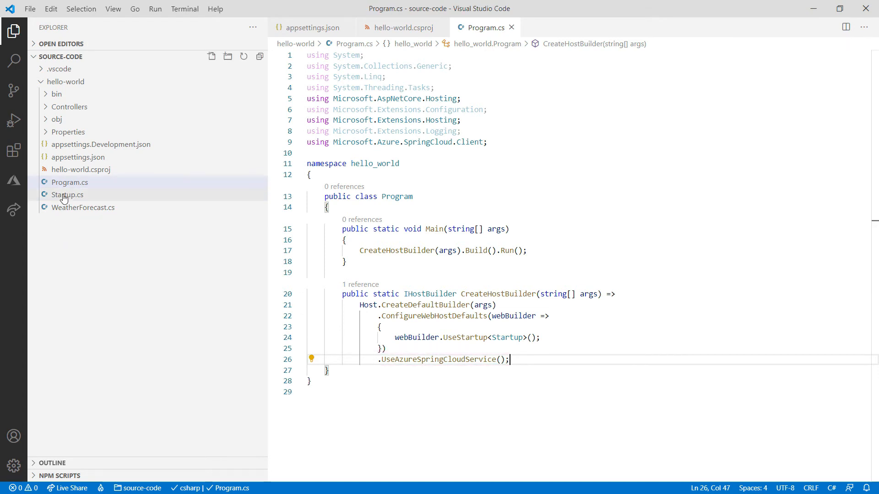
{"action": "left_click", "coordinate": [67, 194]}
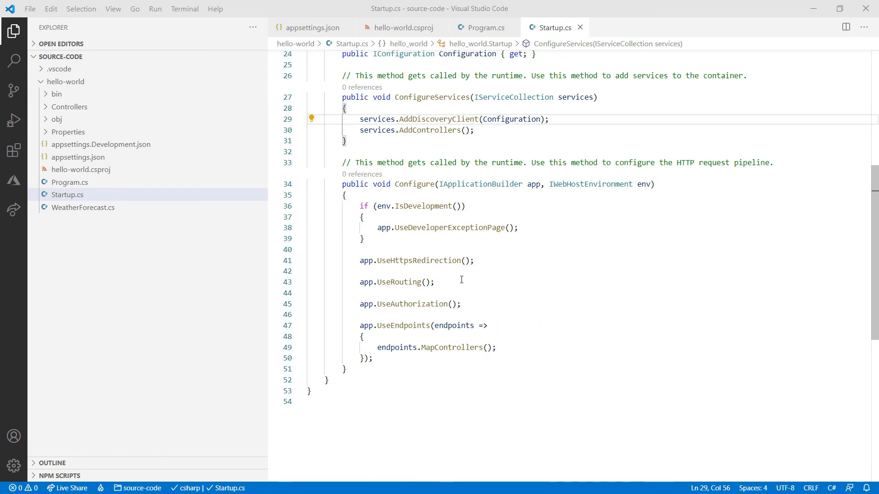
Add app.UseDiscoveryClient(); to the Configure method in Startup.cs.
{"action": "type", "text": "app.UseDiscoveryClient();"}
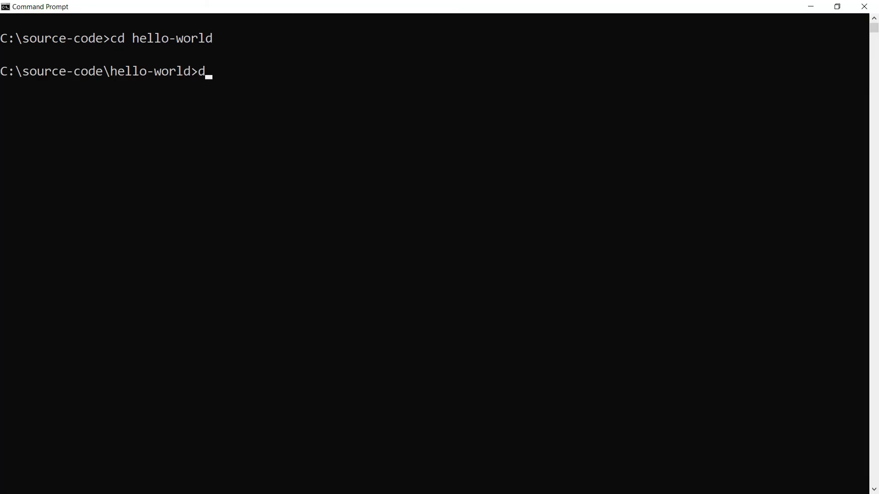
Run dotnet build, dotnet publish -c release -o ./publish, and az spring-cloud app create -n hello-world -s springcloudtips -g azuretipsandtricks.
{"action": "type", "text": "otnet bui"}
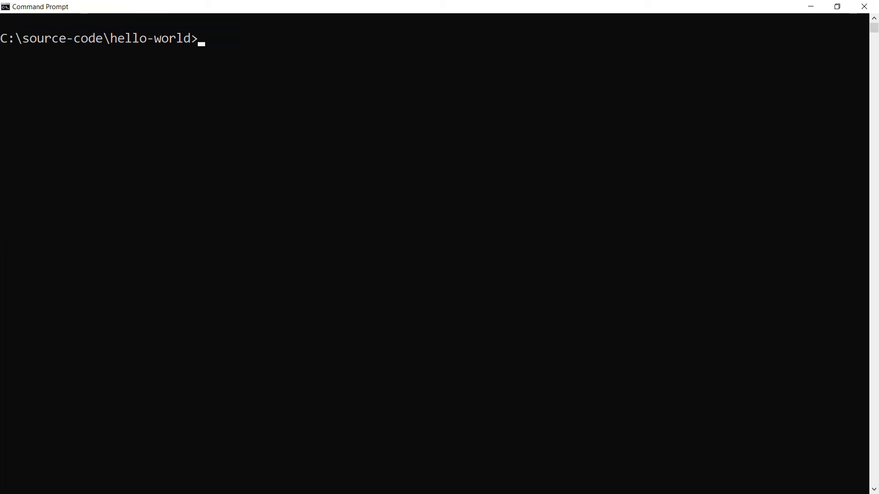
{"action": "type", "text": "dotnet publish -c release -o ./publish"}
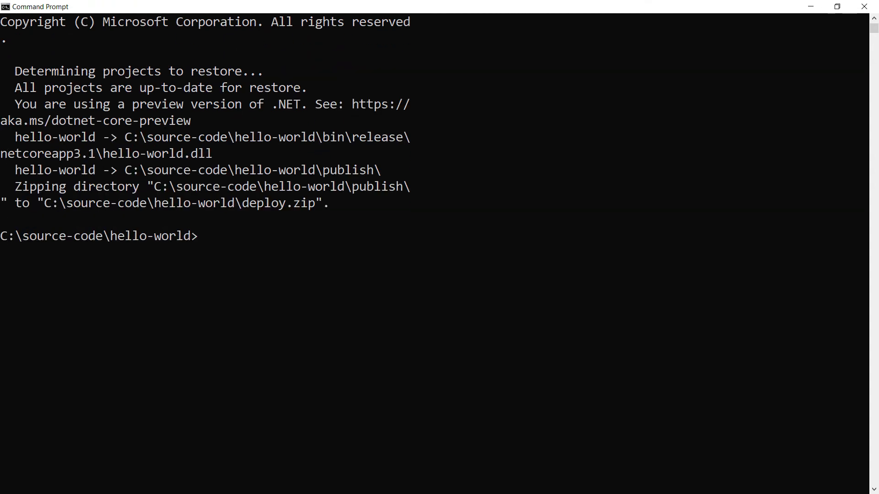
{"action": "type", "text": "az spring-cloud app create -n hello-world -s springcloudtips  -g azuretipsandtricks --is-public"}
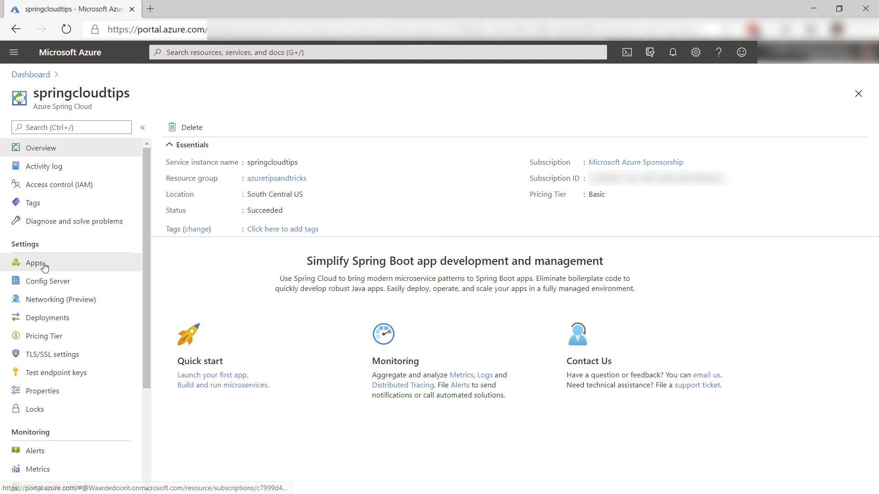
Go to the hello-world app's overview, visit its public URL, and append /weatherforecast.
{"action": "left_click", "coordinate": [34, 263]}
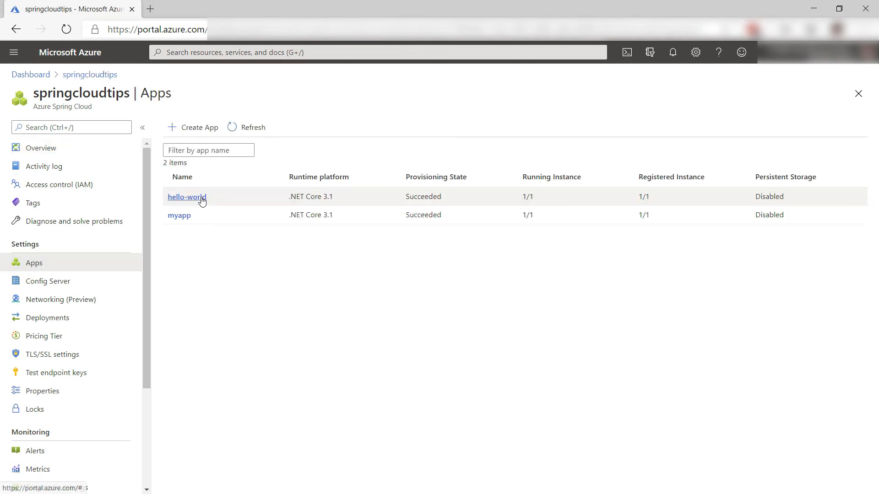
{"action": "left_click", "coordinate": [186, 197]}
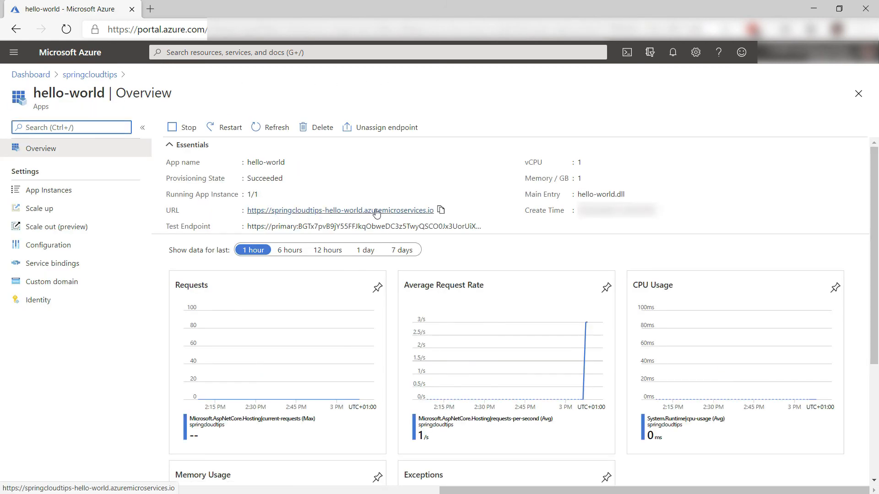
{"action": "left_click", "coordinate": [339, 210]}
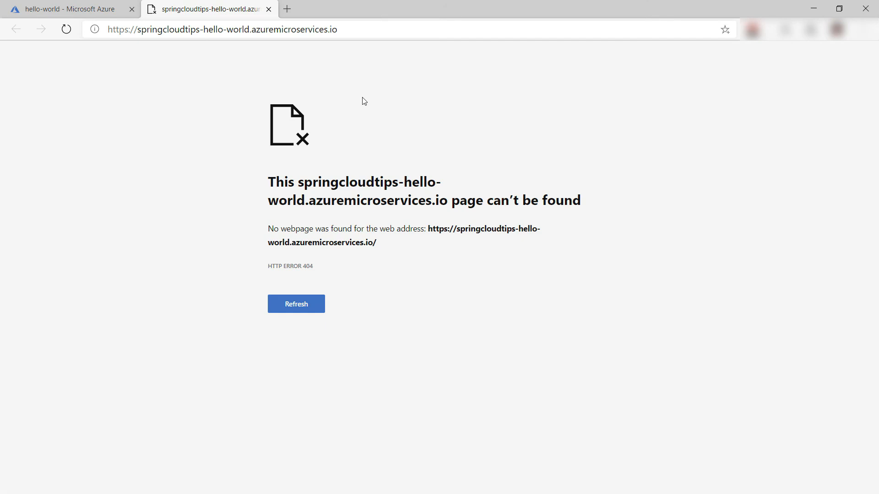
{"action": "type", "text": "/weatherforecast"}
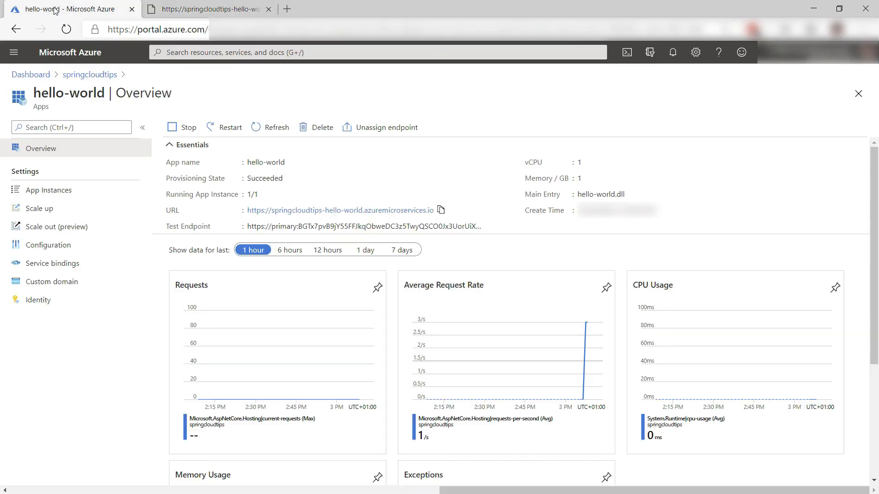
Load the Azure Spring Cloud sample 'Show the application logs…' query into the springcloudtips Logs editor.
{"action": "left_click", "coordinate": [89, 74]}
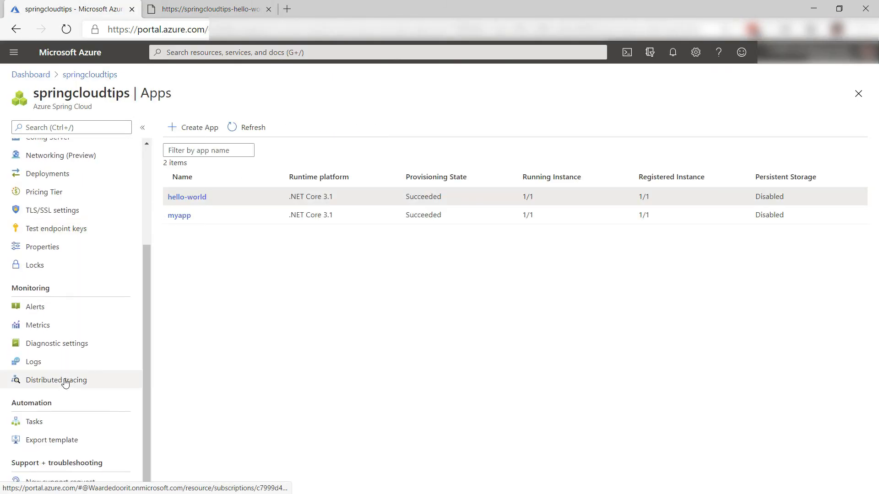
{"action": "left_click", "coordinate": [33, 361]}
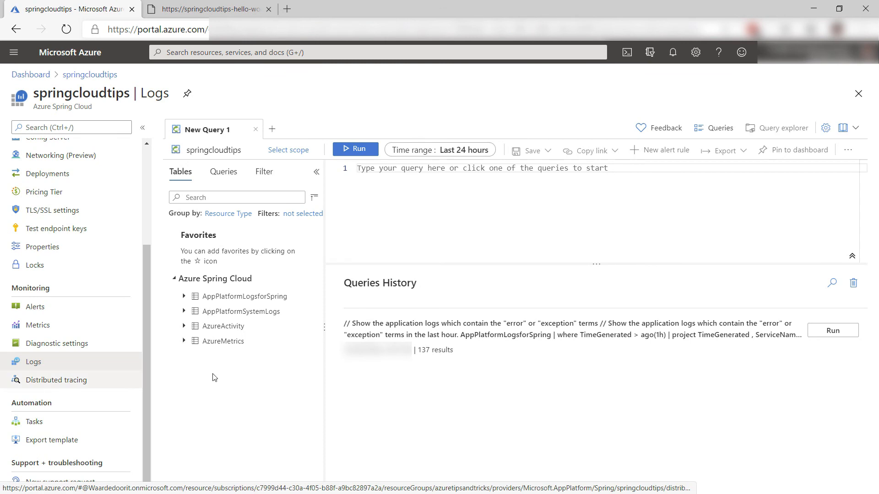
{"action": "left_click", "coordinate": [223, 171]}
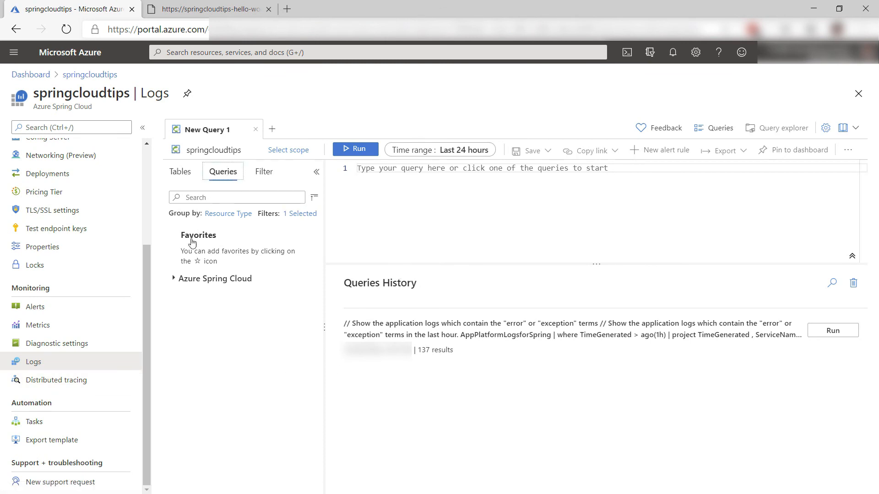
{"action": "left_click", "coordinate": [215, 278]}
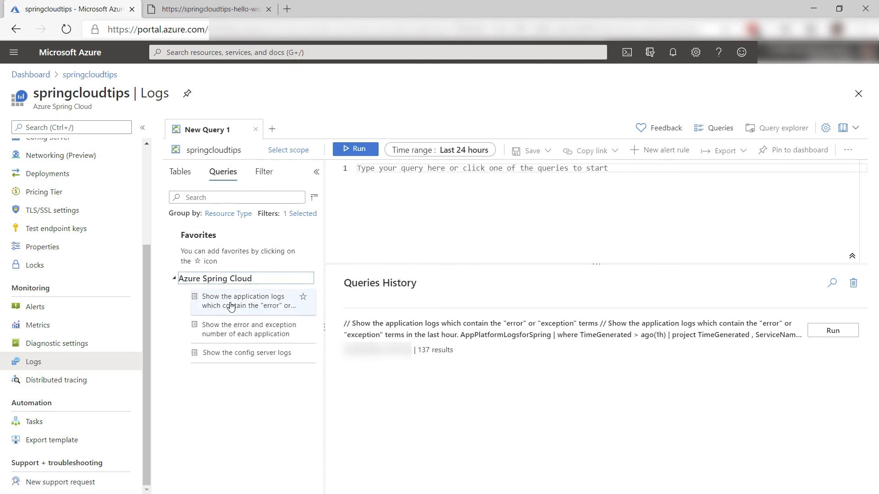
{"action": "left_click", "coordinate": [242, 300]}
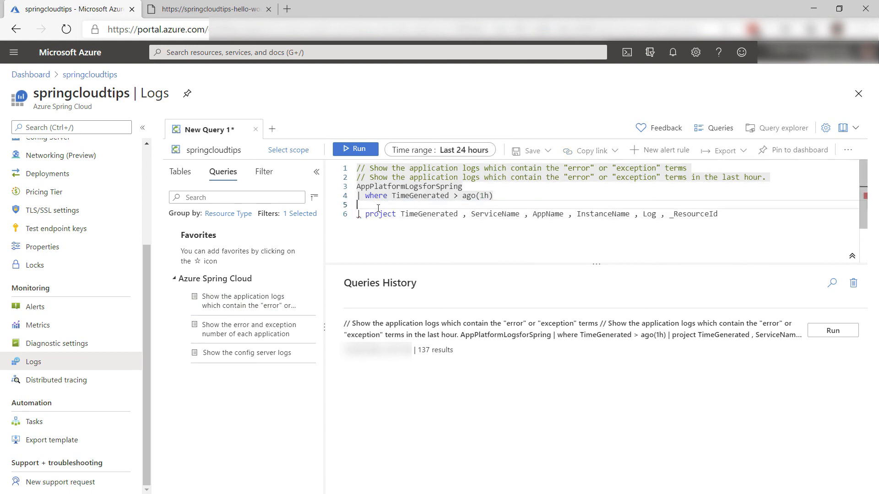
Run the application-logs error/exception query, returning 138 log records.
{"action": "left_click", "coordinate": [355, 149]}
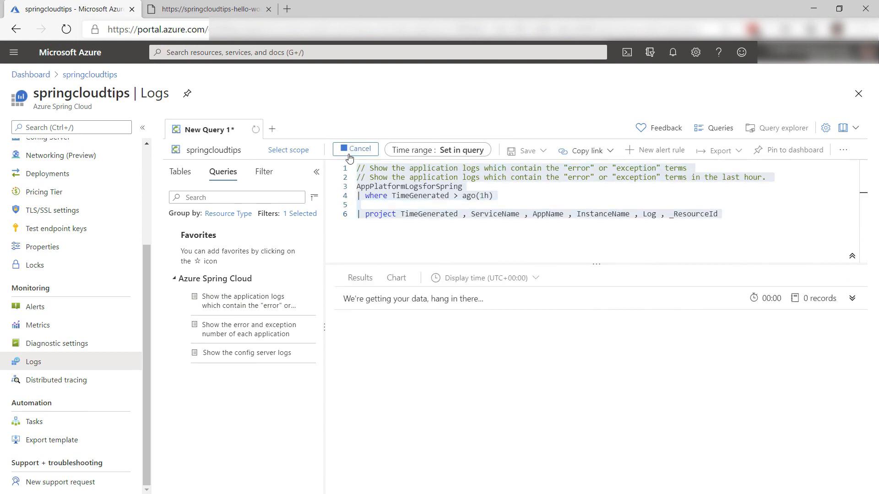
{"action": "left_click", "coordinate": [355, 150]}
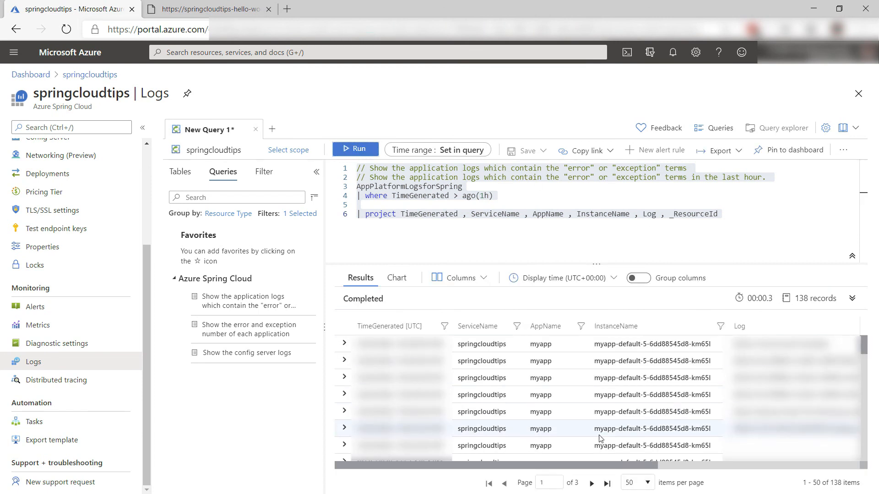